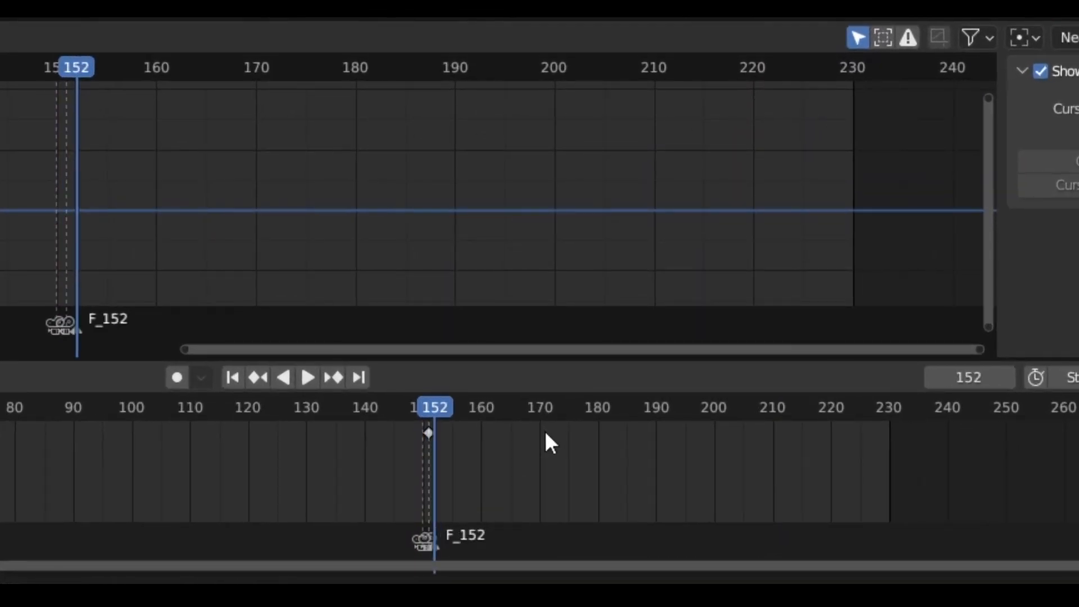
Add marker F_152 at frame 152 and bind Camera.018 to it
{"action": "key", "text": "M"}
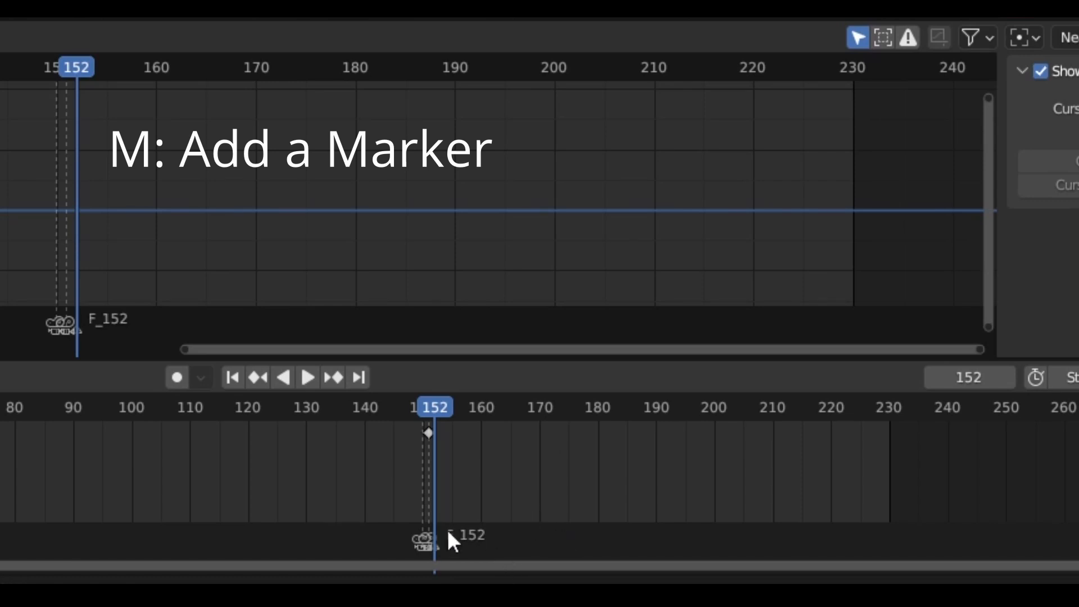
{"action": "key", "text": "ctrl+b"}
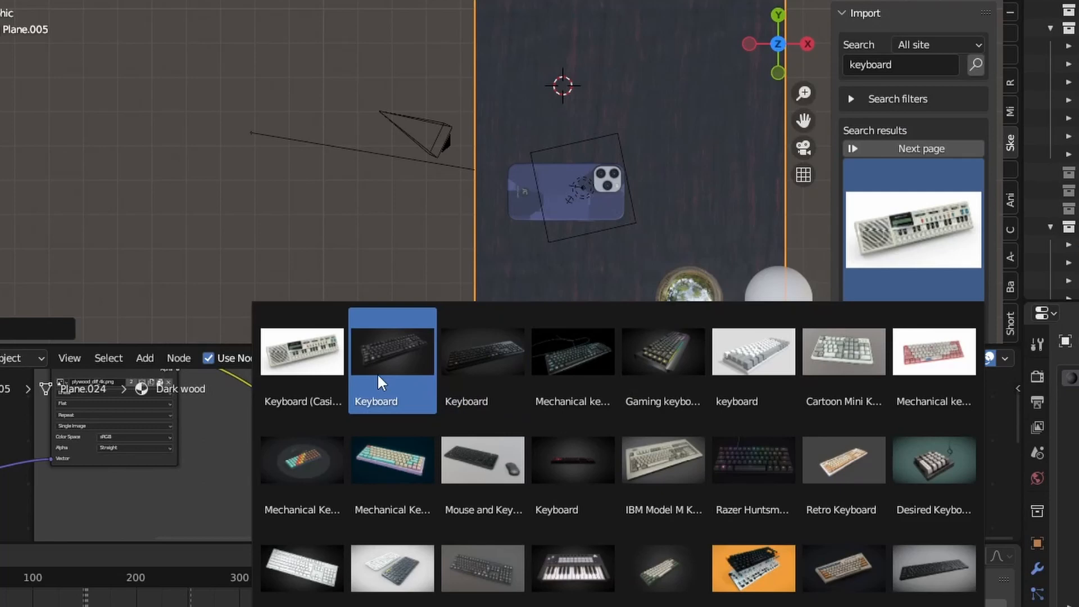
Pick the dark Keyboard model from the Sketchfab search results
{"action": "left_click", "coordinate": [484, 459]}
{"action": "type", "text": "as"}
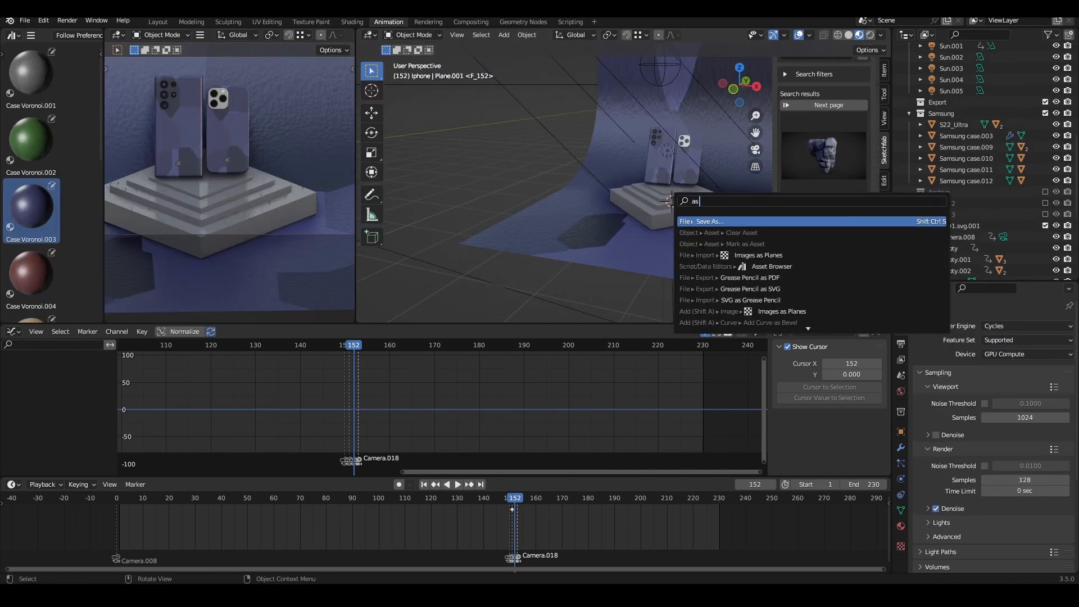
Import the violet flower field photo as an image plane and tilt it into place
{"action": "left_click", "coordinate": [701, 220]}
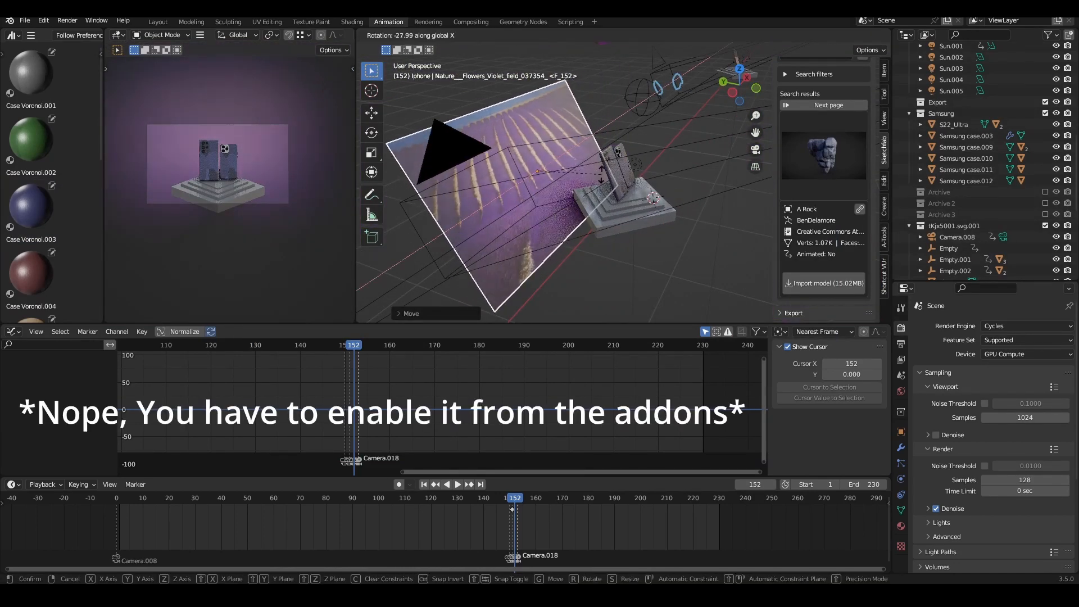
{"action": "left_click", "coordinate": [351, 21]}
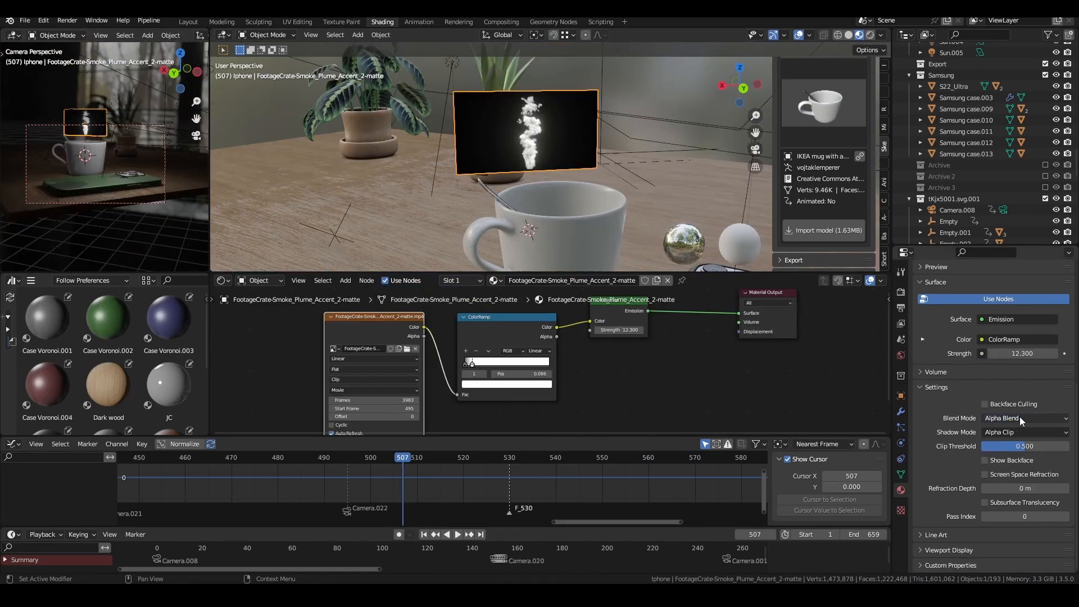
Set the smoke plume material's Shadow Mode to None, keeping Alpha Blend
{"action": "left_click", "coordinate": [1025, 418]}
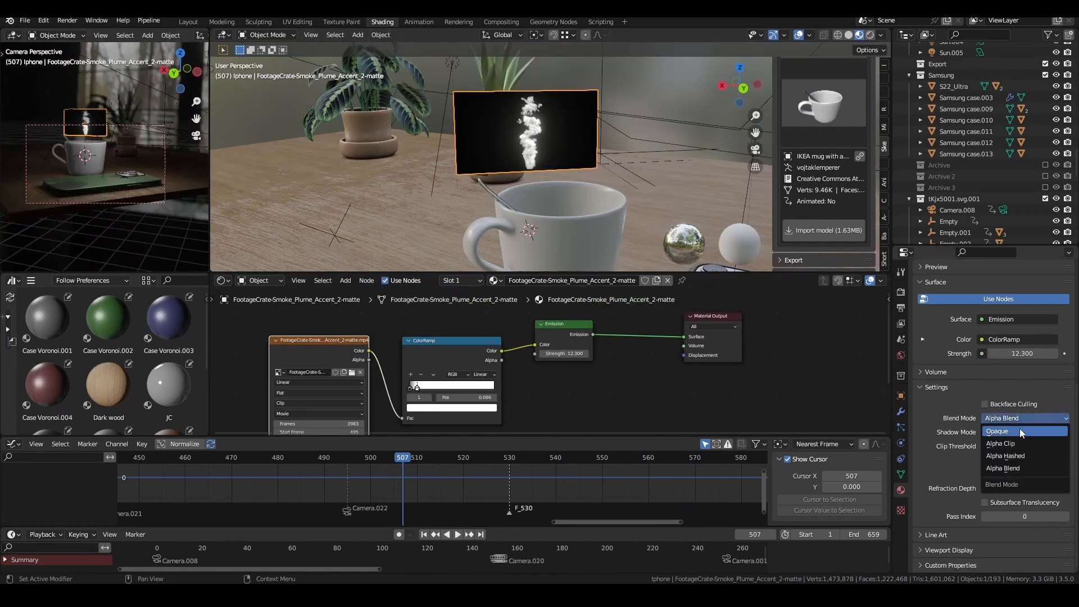
{"action": "left_click", "coordinate": [1001, 444]}
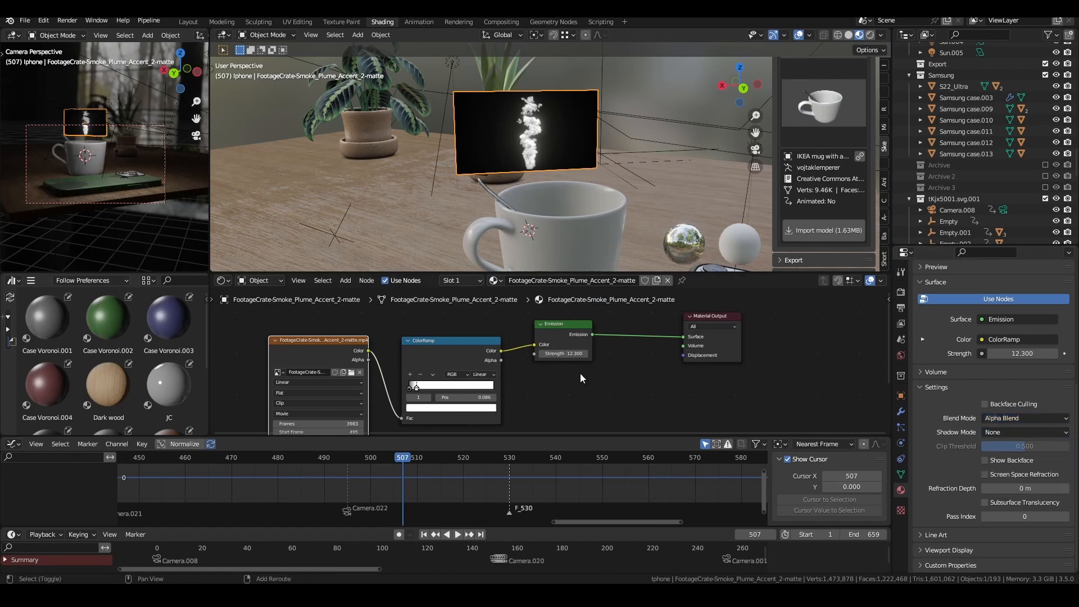
{"action": "left_click", "coordinate": [297, 21]}
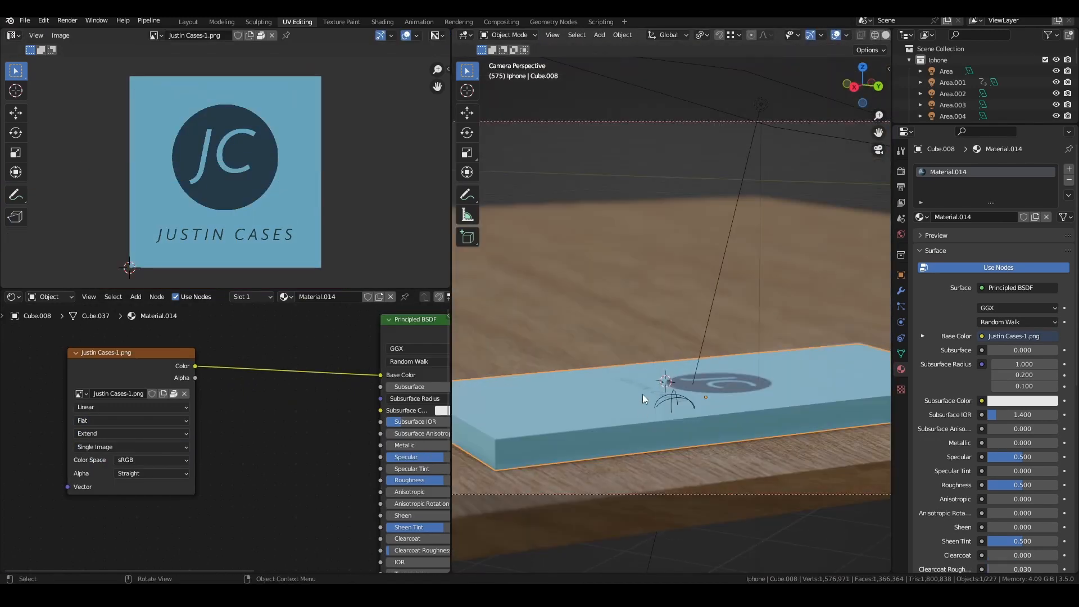
Switch to the Shading workspace for the controller scene lit by the emission plane
{"action": "left_click", "coordinate": [382, 21]}
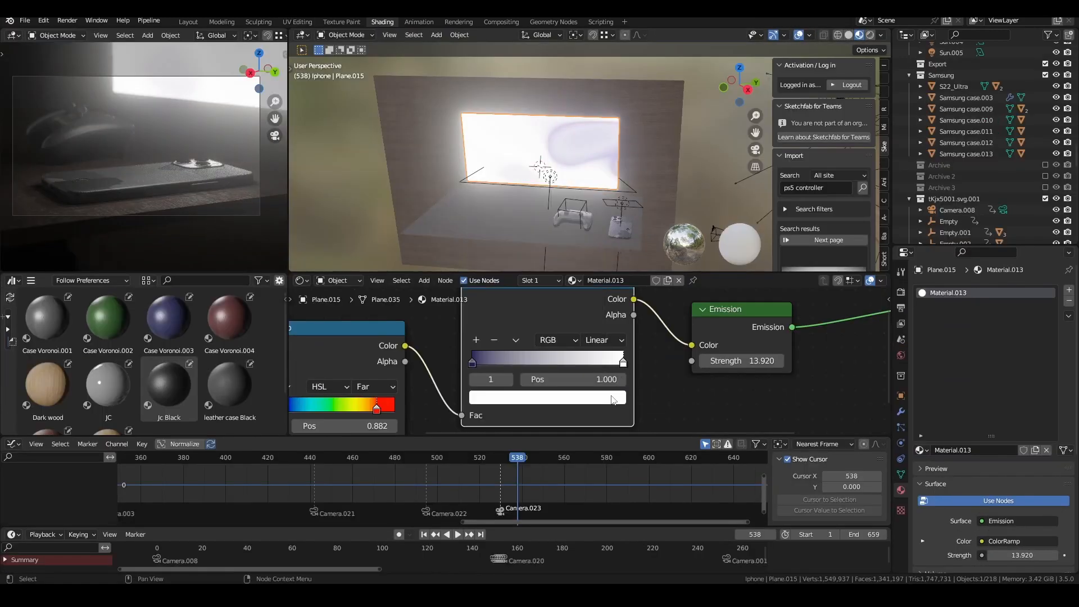